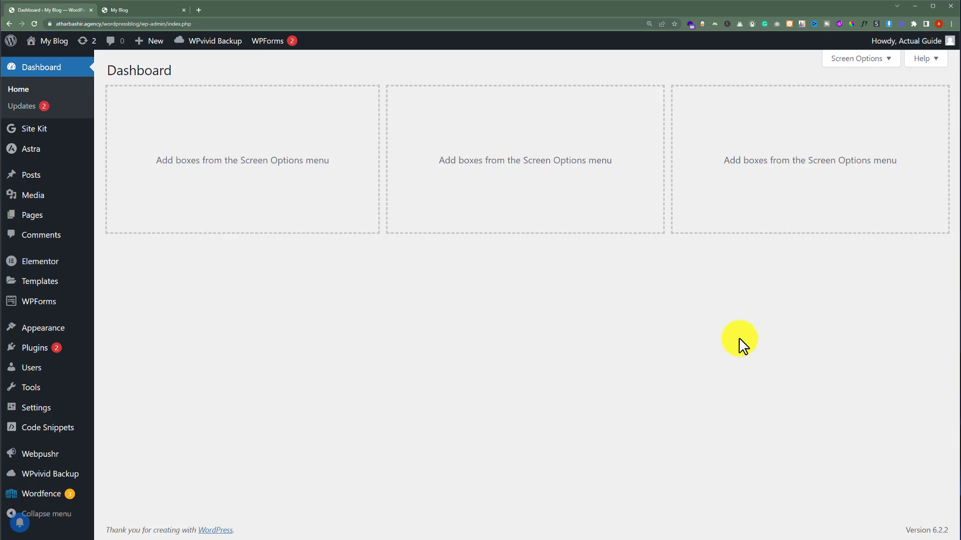
pyautogui.moveTo(542, 275)
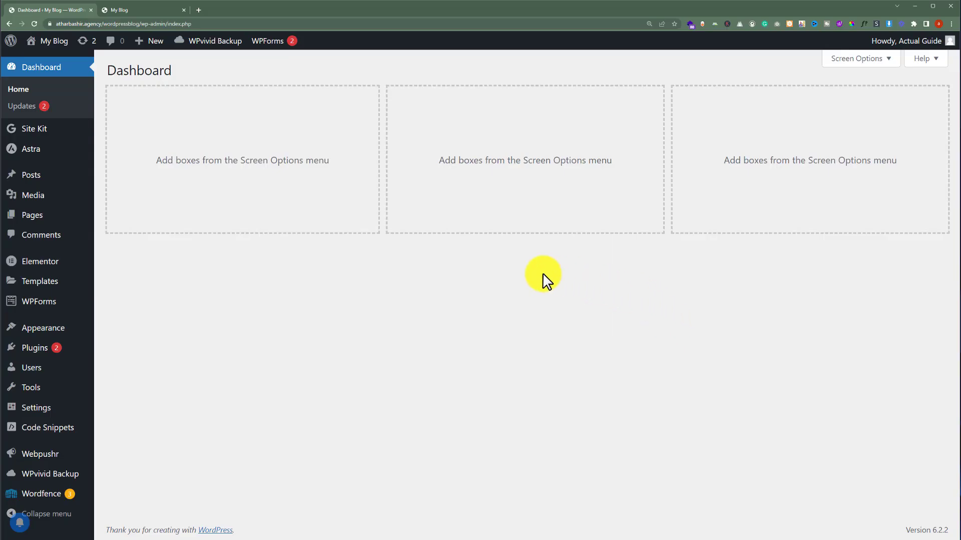
pyautogui.moveTo(120, 161)
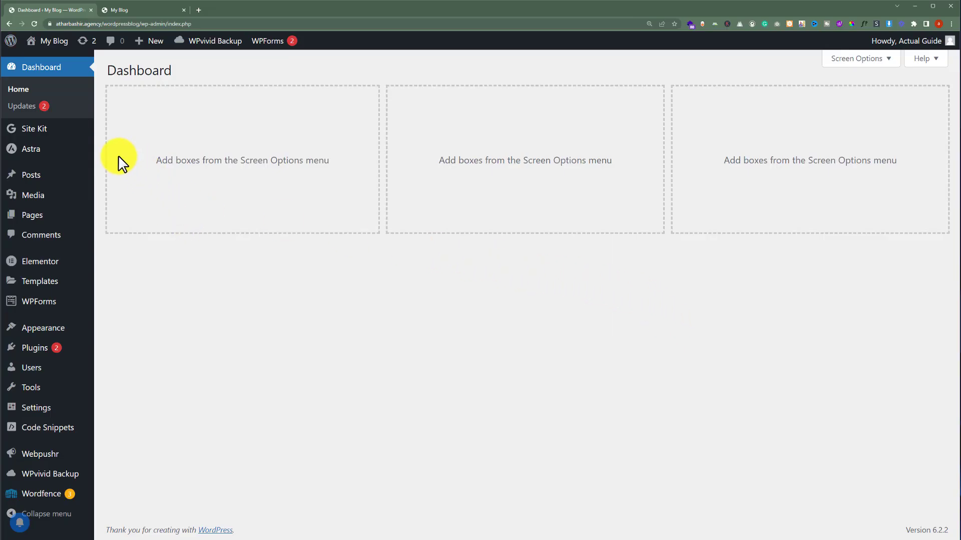
pyautogui.moveTo(169, 202)
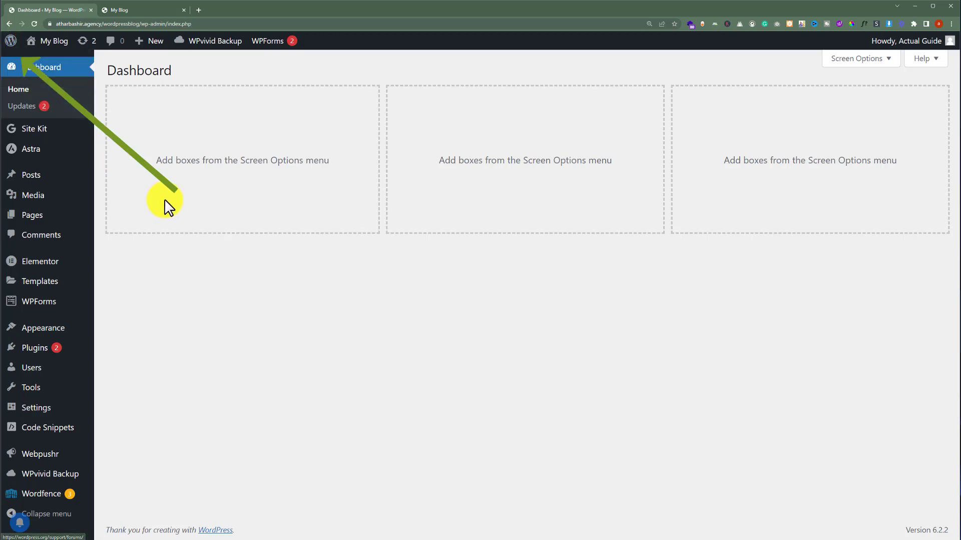
# Step: Switch to the My Blog tab to view the homepage with its WordPress-logo admin bar
pyautogui.click(141, 10)
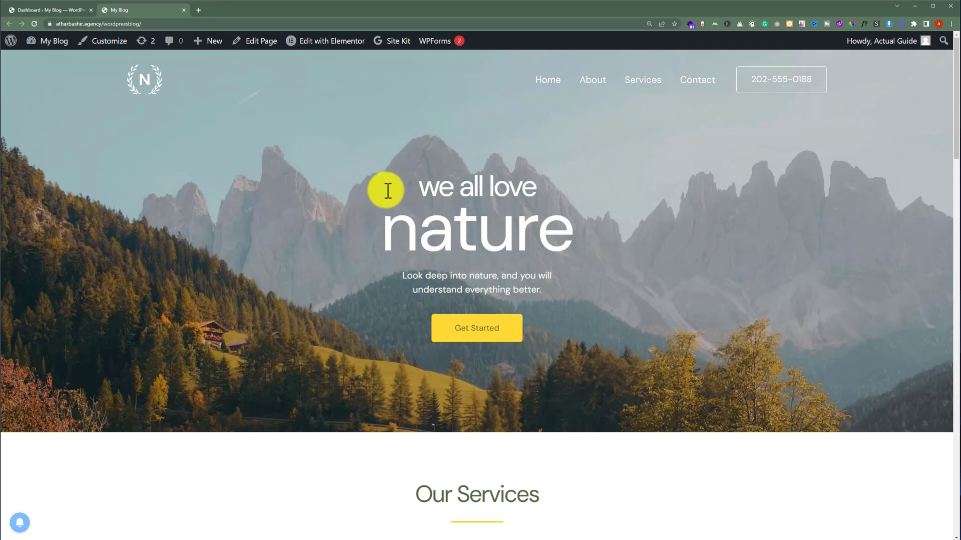
pyautogui.moveTo(382, 184)
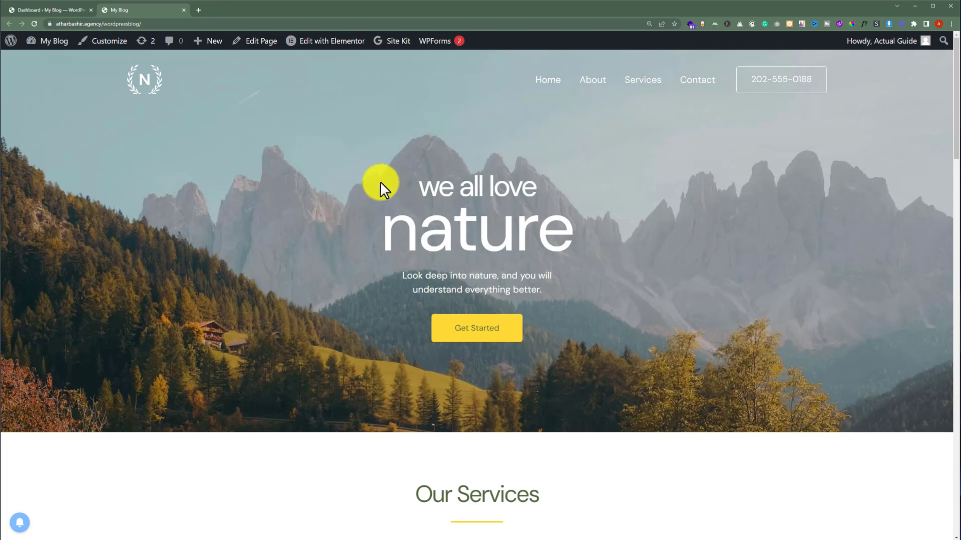
pyautogui.moveTo(48, 15)
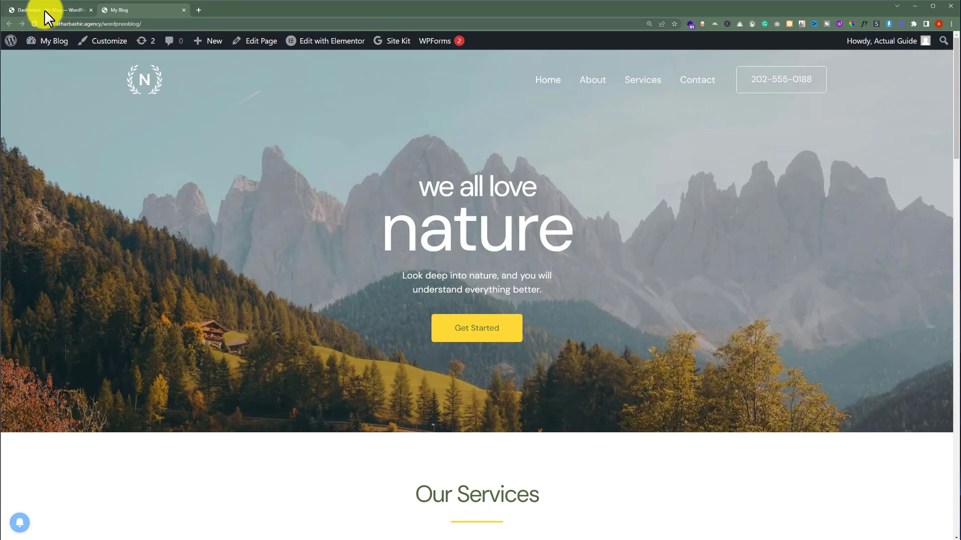
# Step: Return to the dashboard and go to Plugins > Add New
pyautogui.click(43, 10)
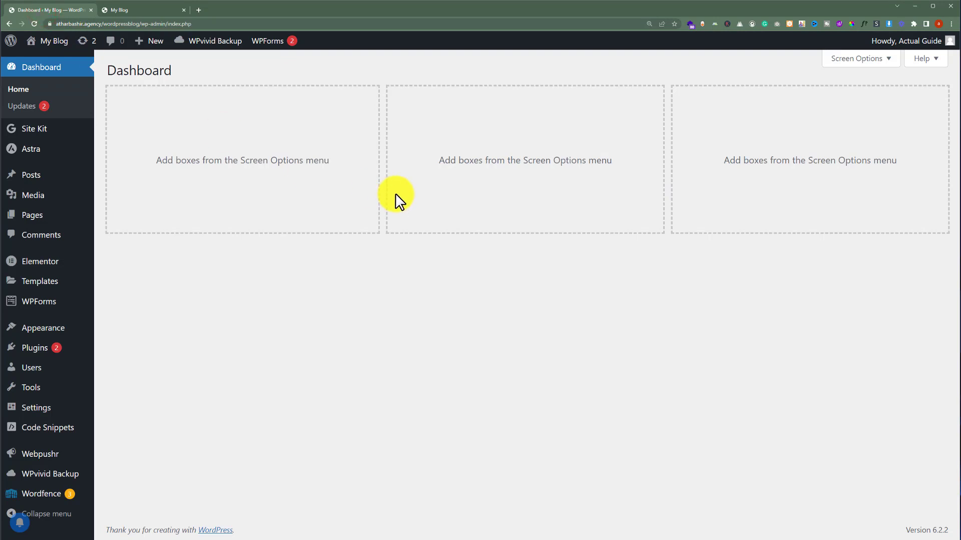
pyautogui.moveTo(325, 264)
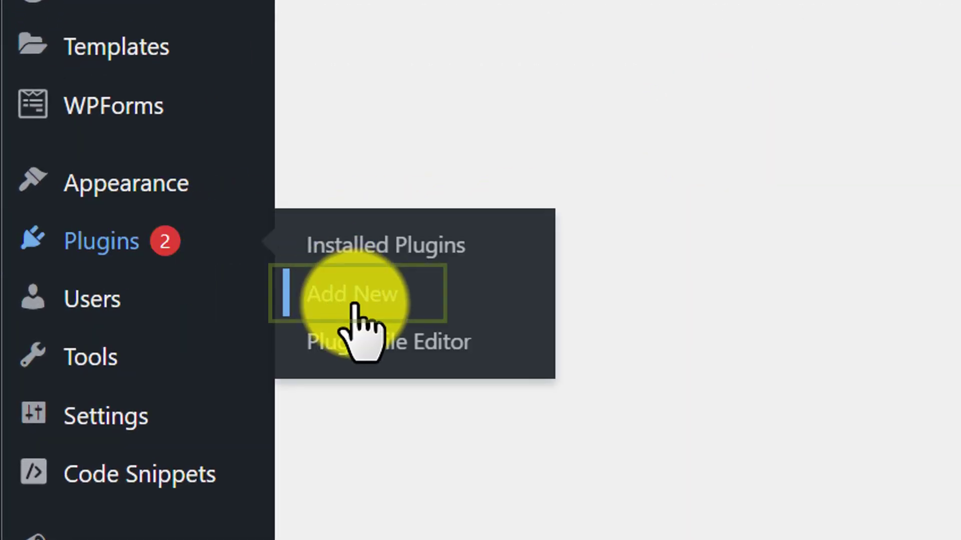
pyautogui.click(352, 294)
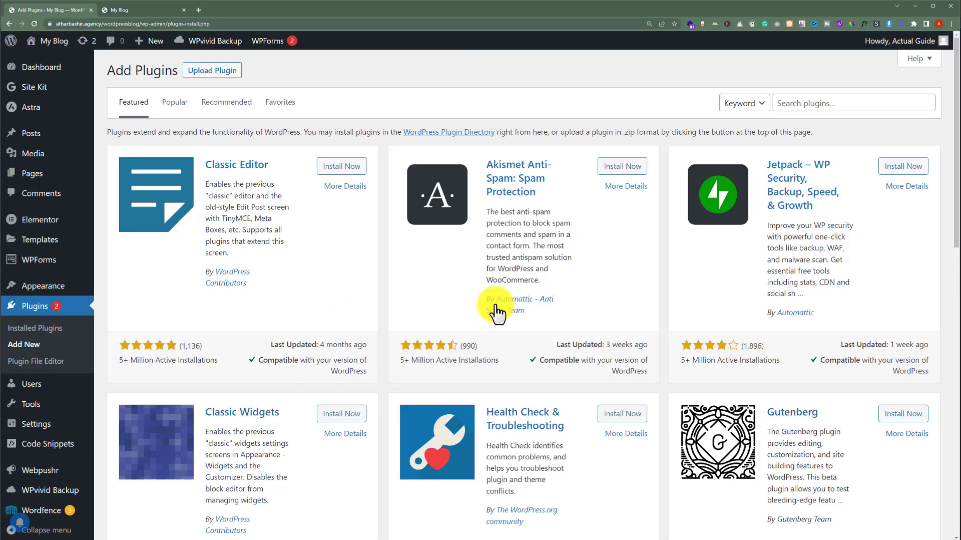
# Step: Search for 'white label cms', then install and activate the White Label CMS plugin
pyautogui.click(852, 102)
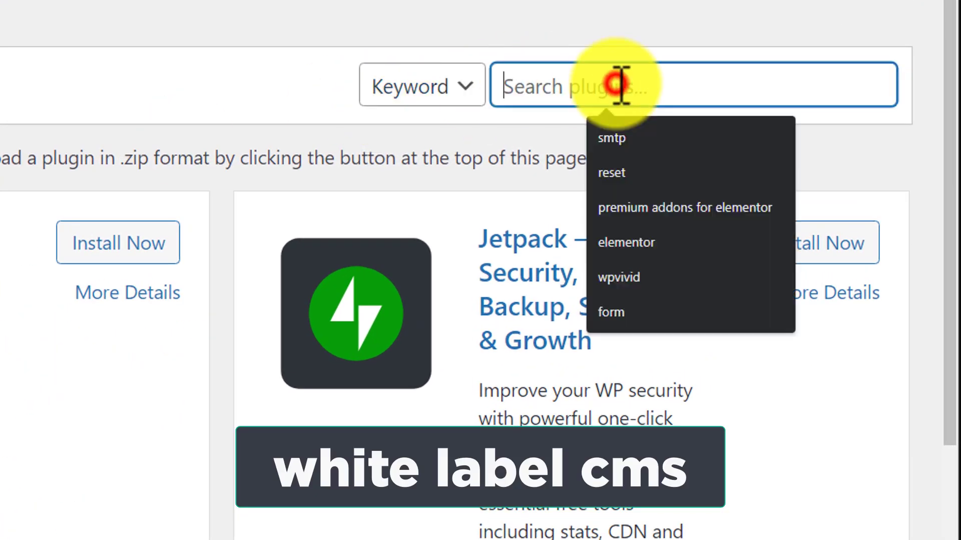
pyautogui.write('white label cms')
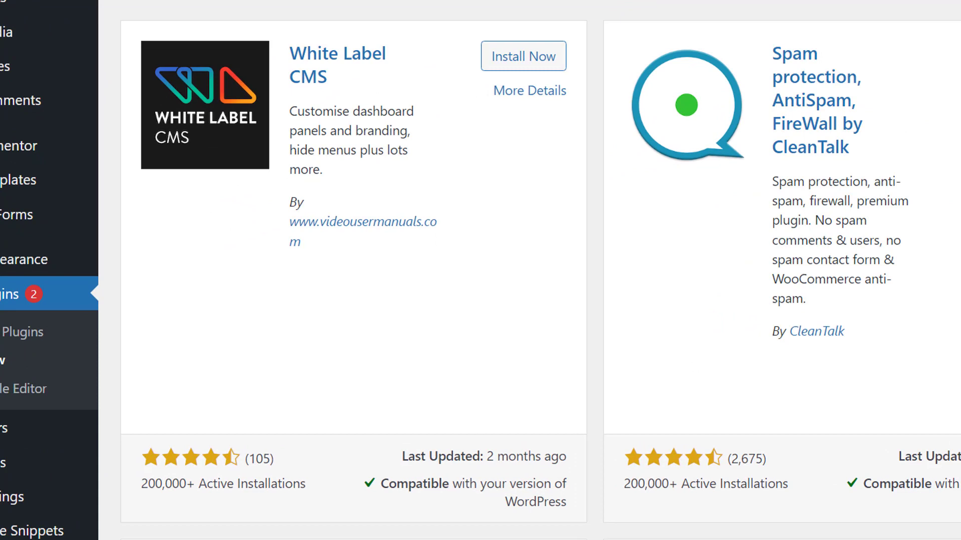
pyautogui.click(522, 56)
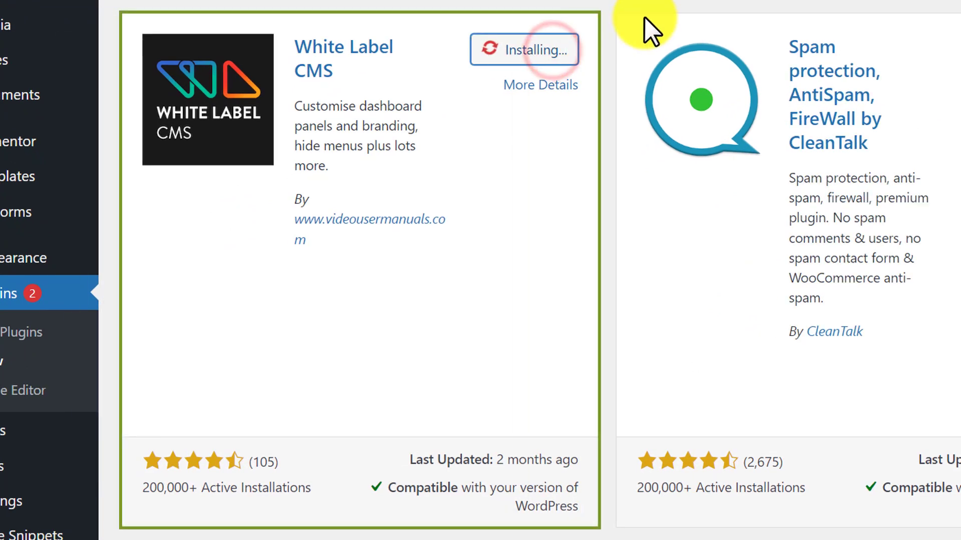
pyautogui.moveTo(613, 61)
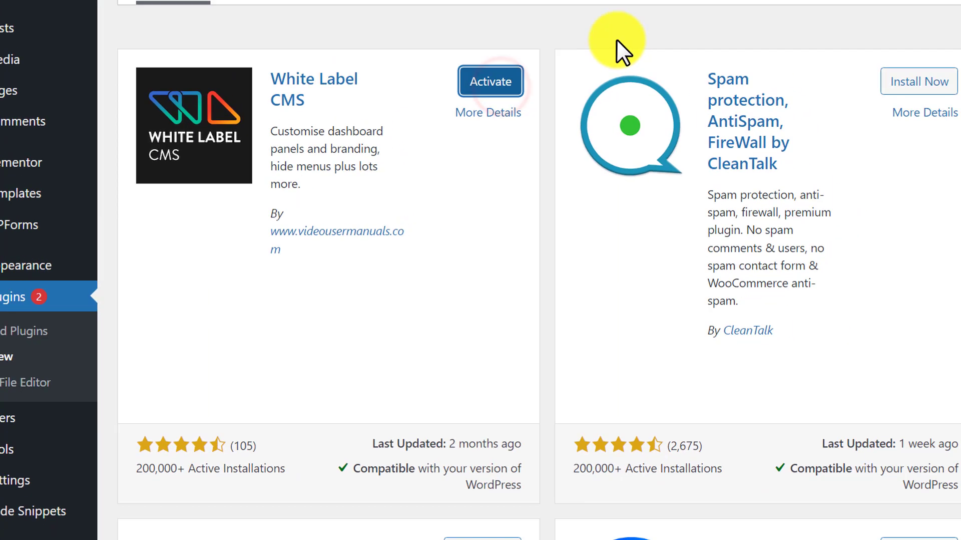
pyautogui.click(490, 81)
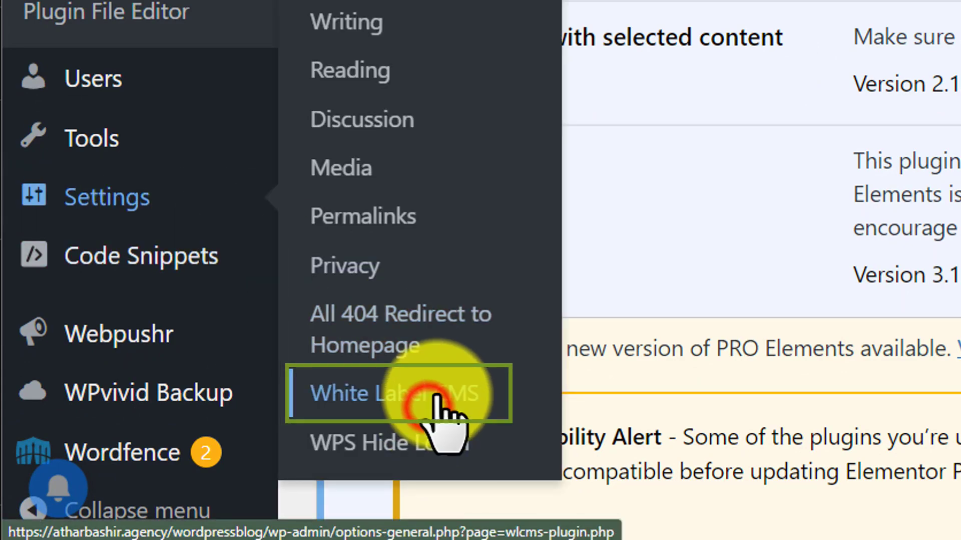
# Step: Go to Settings > White Label CMS to reach the WordPress Branding options
pyautogui.click(395, 393)
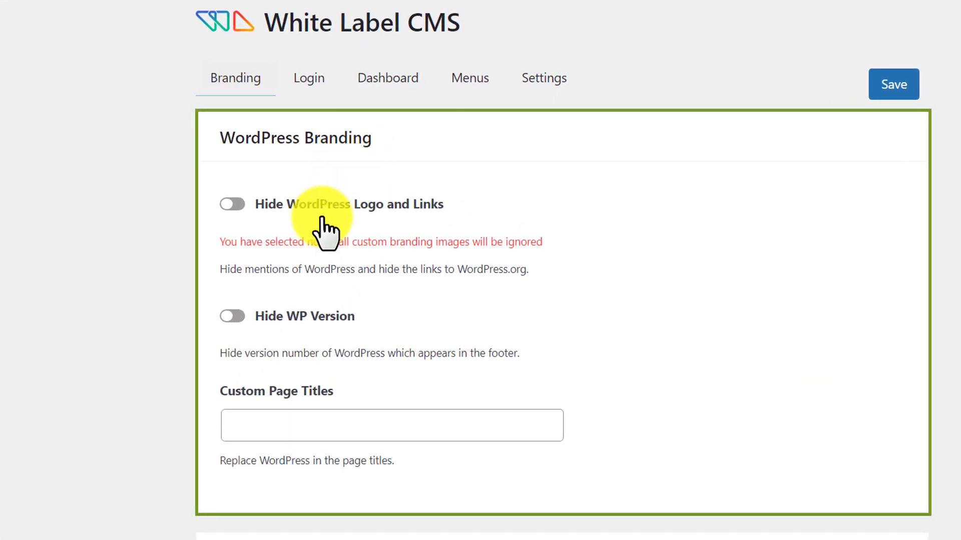
pyautogui.moveTo(322, 237)
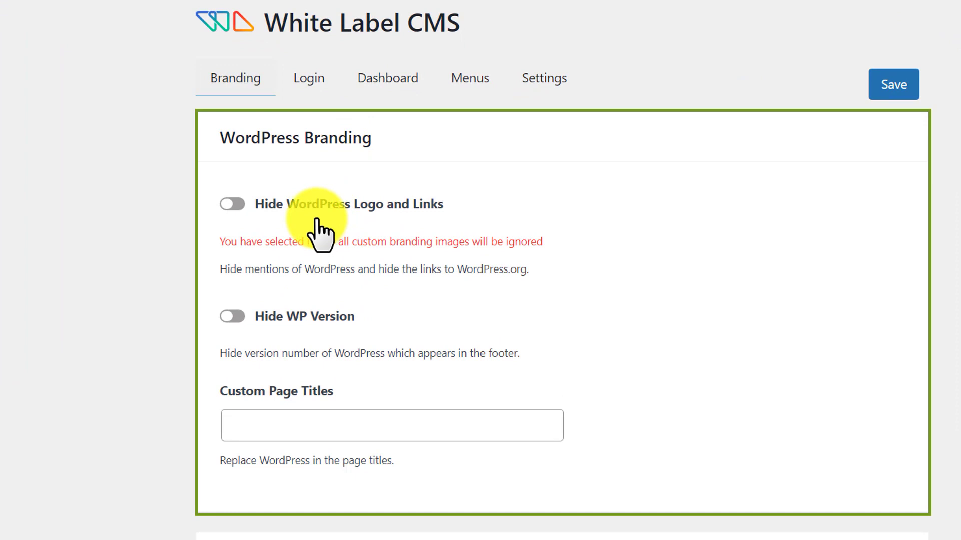
# Step: Turn on 'Hide WordPress Logo and Links' and save the branding settings
pyautogui.click(232, 204)
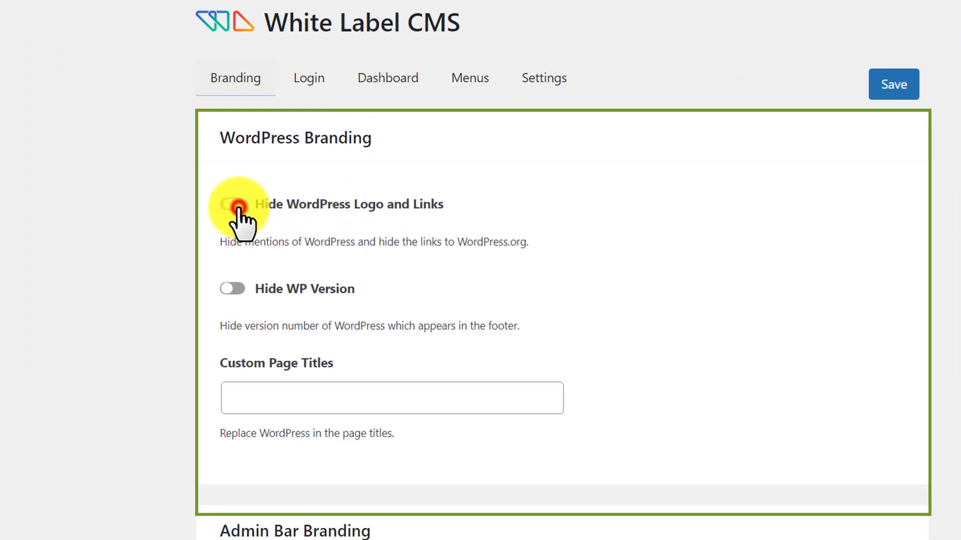
pyautogui.click(232, 204)
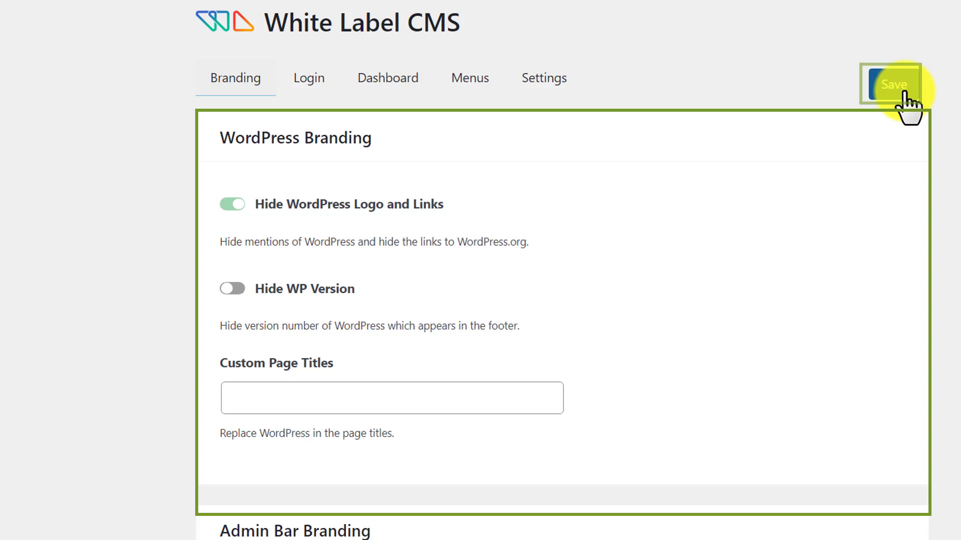
pyautogui.click(890, 84)
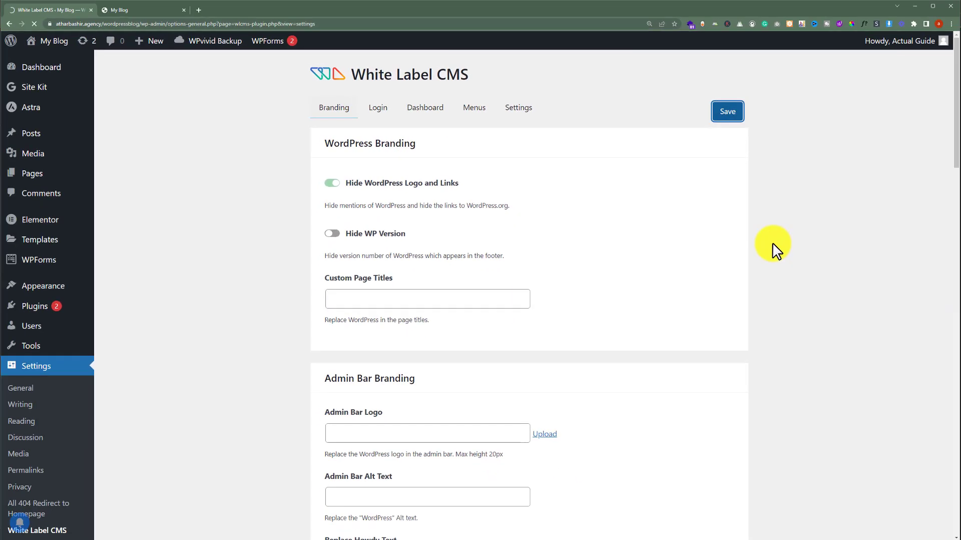
pyautogui.click(727, 111)
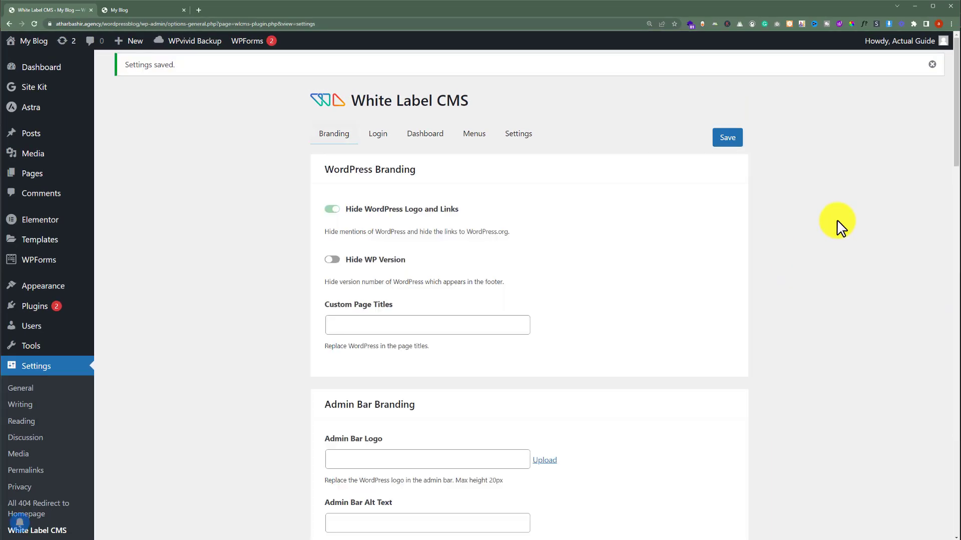
pyautogui.moveTo(238, 186)
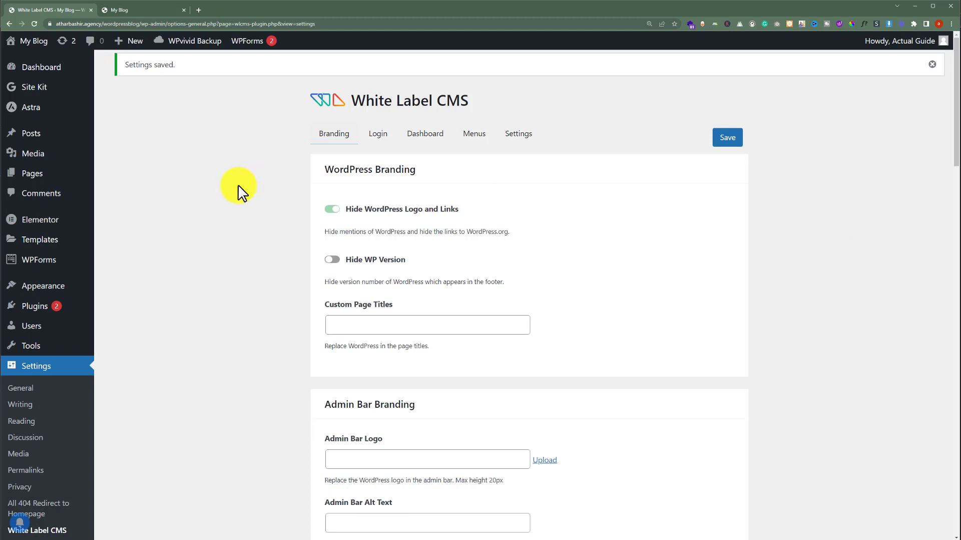
pyautogui.moveTo(28, 41)
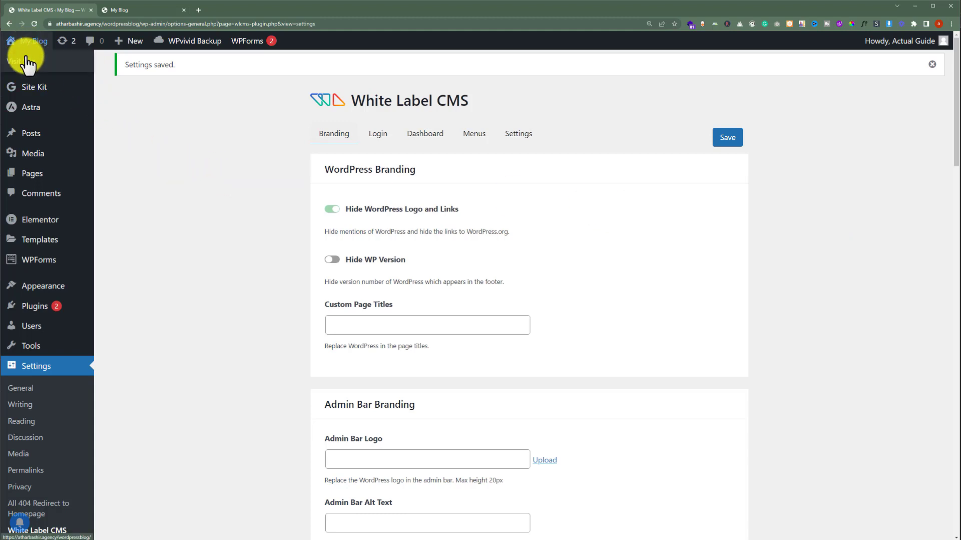
# Step: Check the live site's admin bar for the missing logo, then return to White Label CMS settings
pyautogui.click(142, 10)
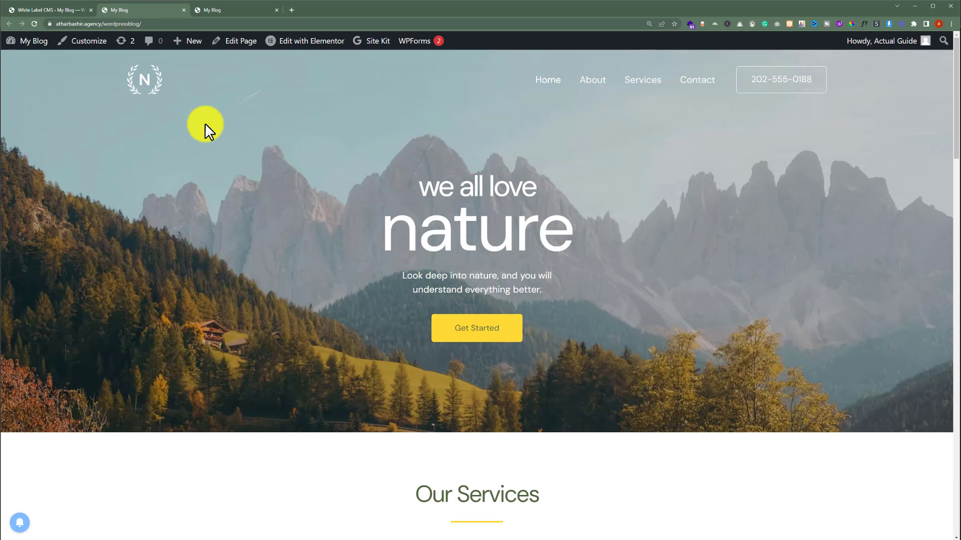
pyautogui.moveTo(227, 142)
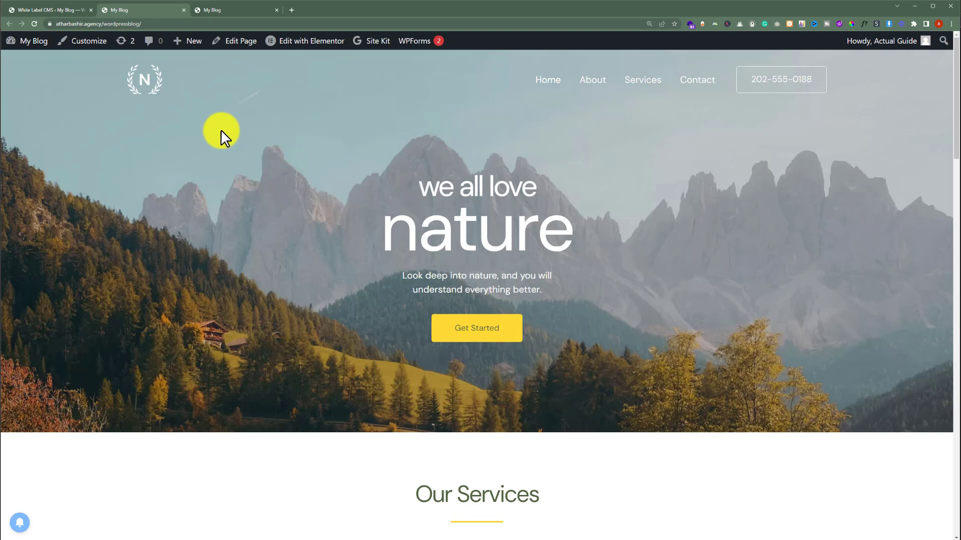
pyautogui.click(49, 10)
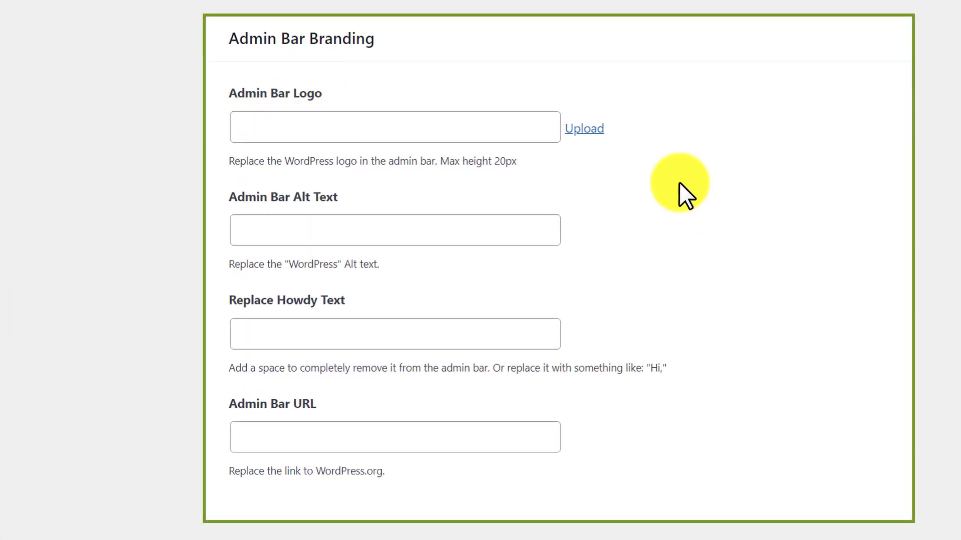
# Step: Upload the N laurel image as the Admin Bar Logo under Admin Bar Branding
pyautogui.click(583, 128)
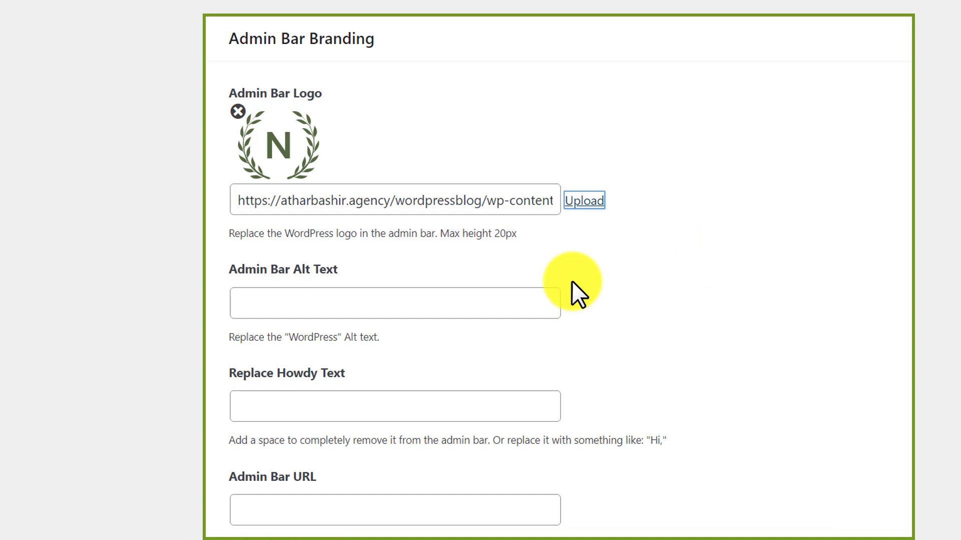
pyautogui.moveTo(534, 266)
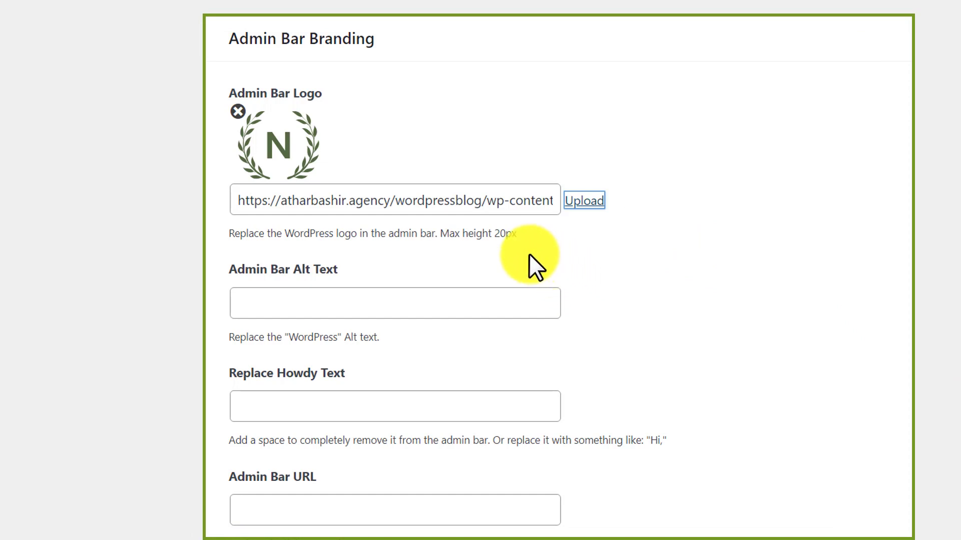
# Step: Save the White Label CMS settings with the N laurel admin bar logo
pyautogui.scroll(-3)
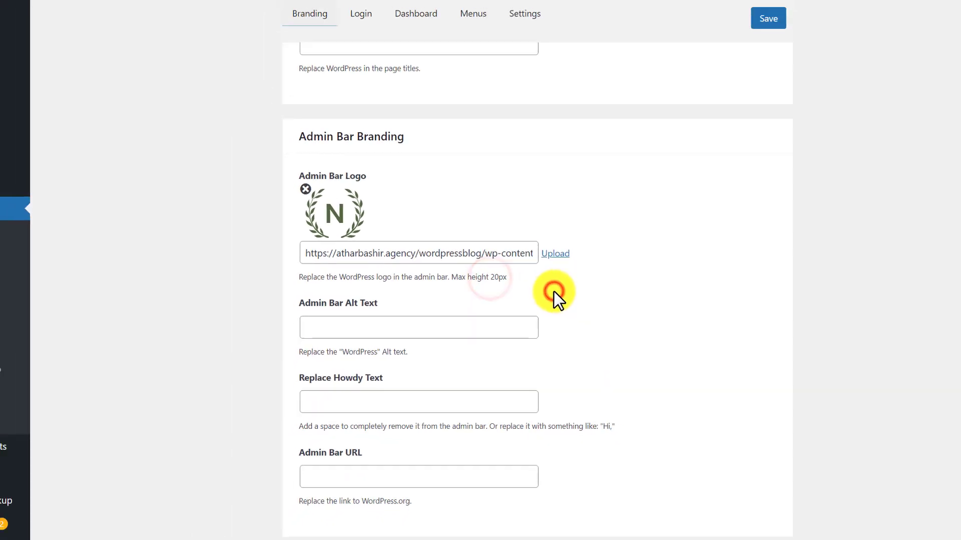
pyautogui.click(768, 18)
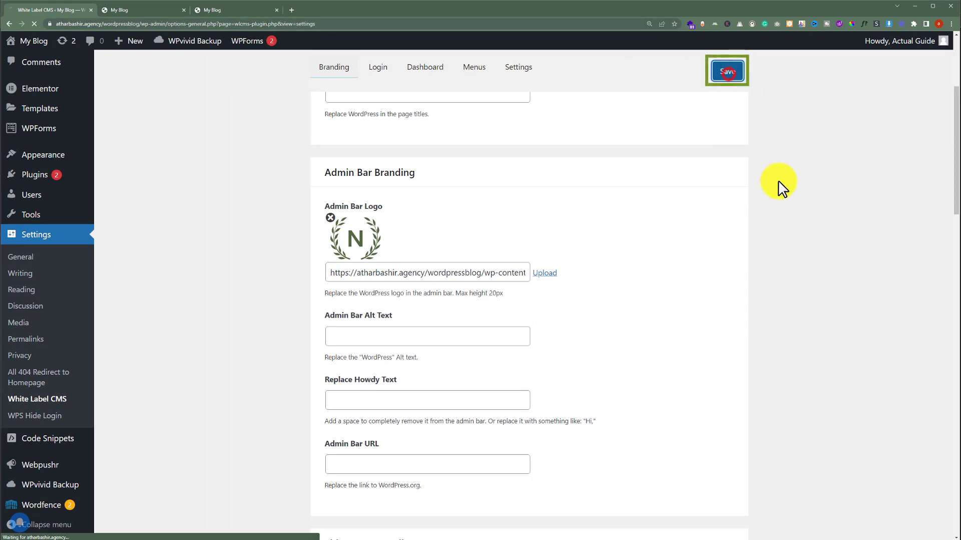
pyautogui.click(728, 71)
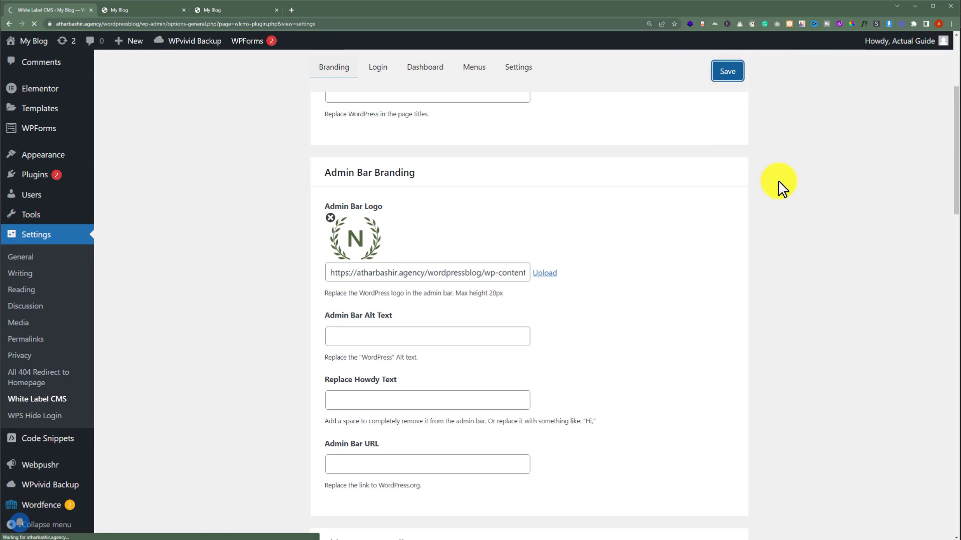
pyautogui.click(727, 71)
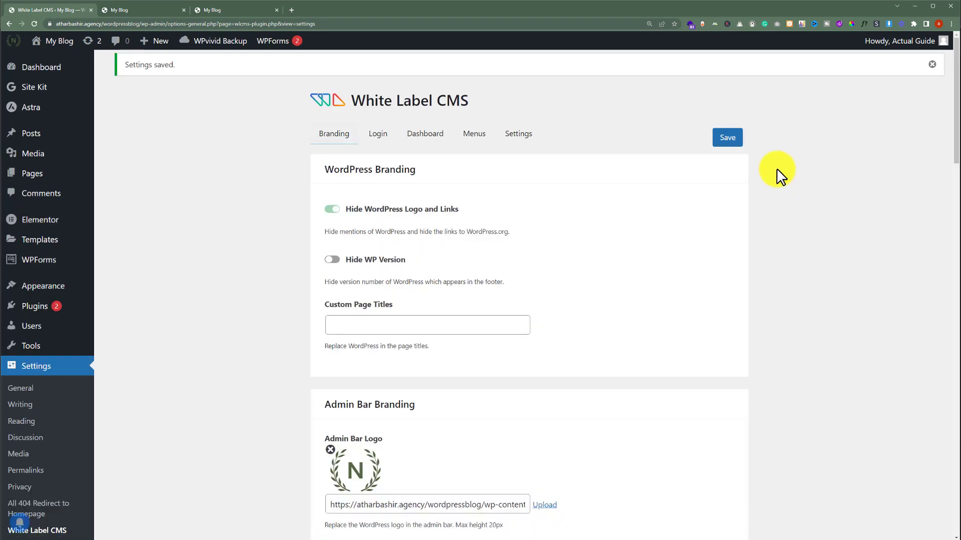